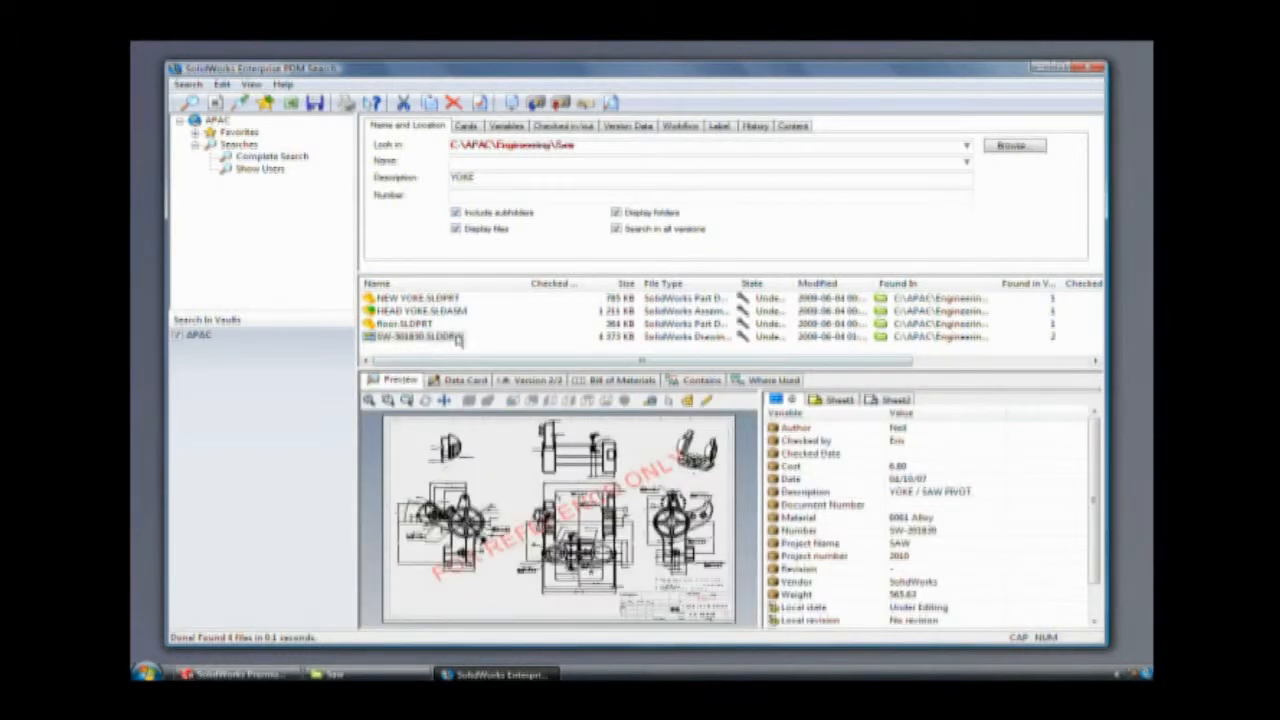
right_click(410, 336)
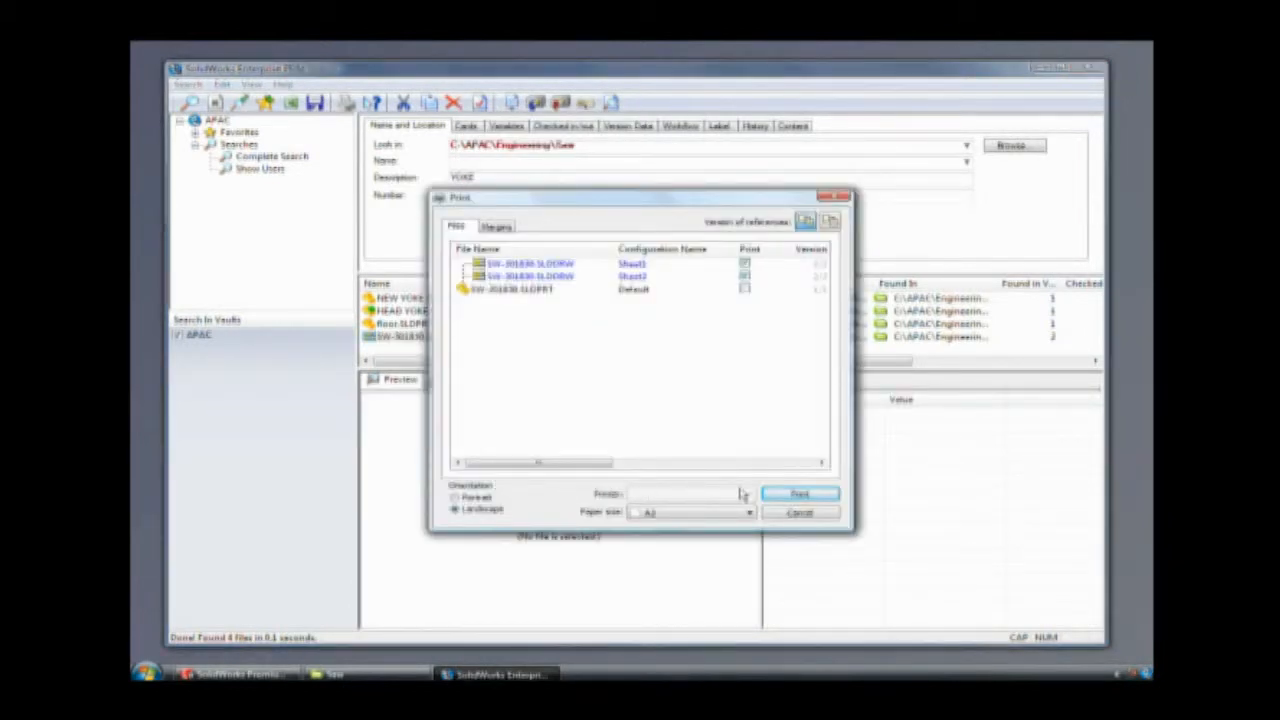
click(800, 512)
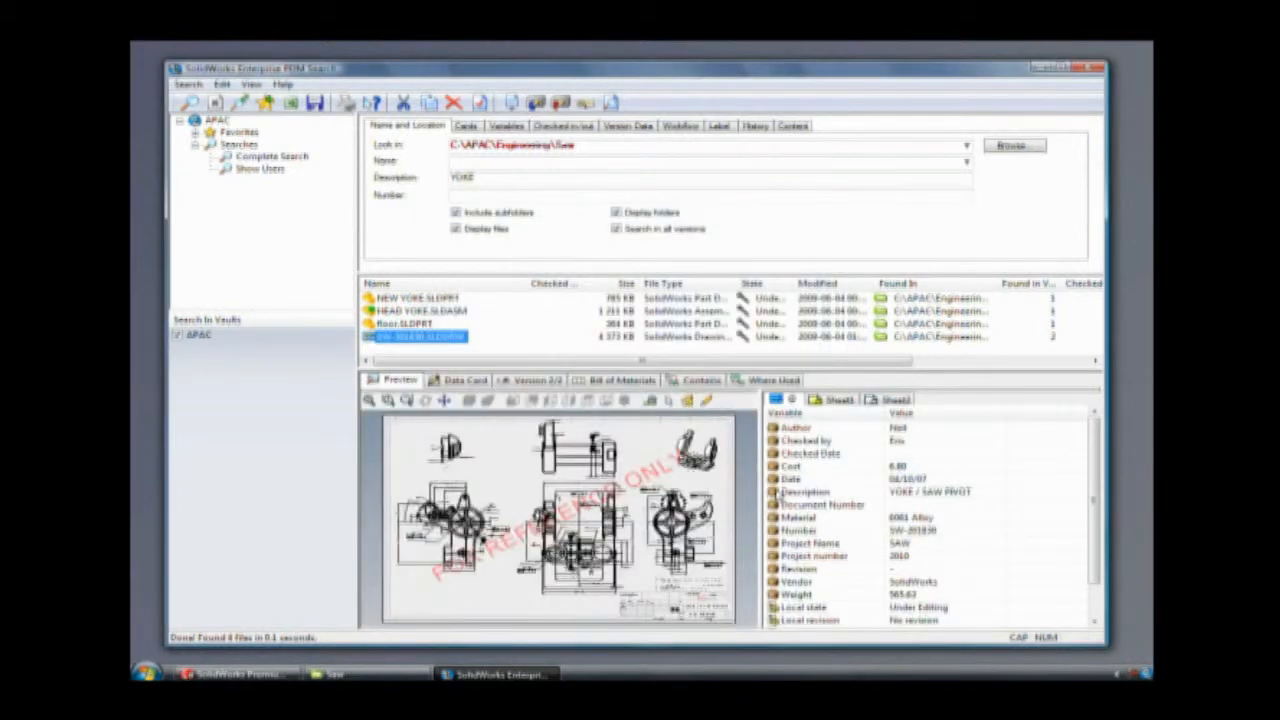